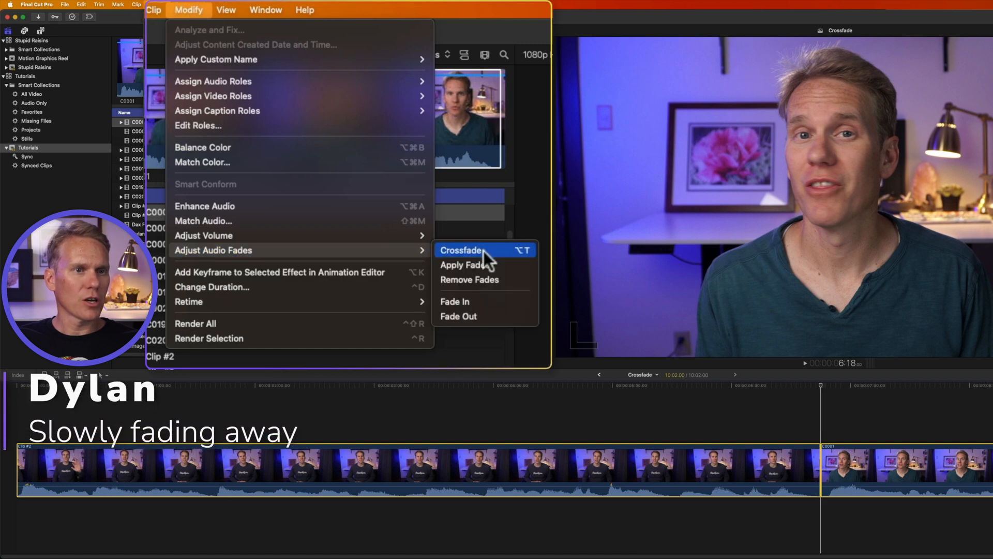
# Join the two adjacent timeline clips with an audio crossfade via Adjust Audio Fades > Crossfade
pyautogui.click(462, 249)
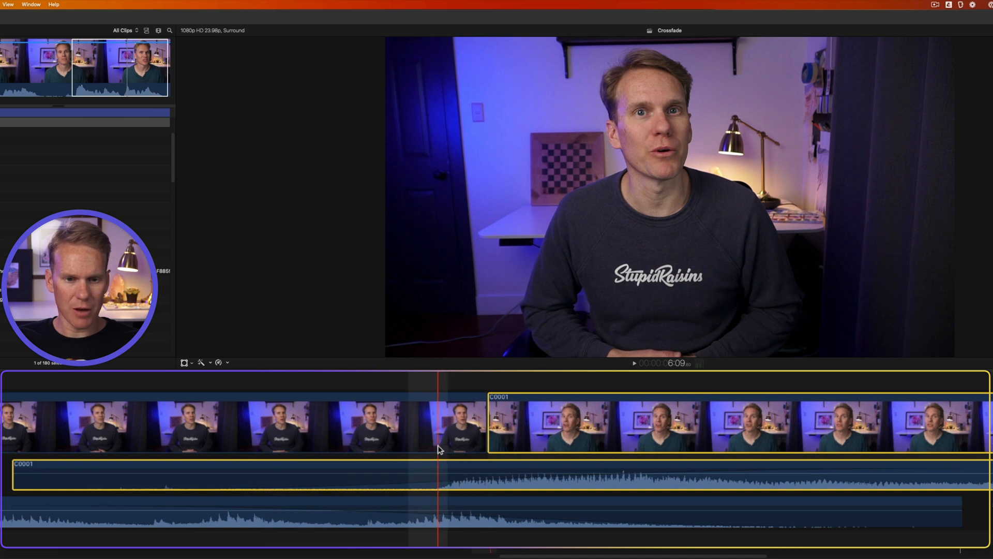
# Select a timeline clip to reveal the first clip's audio overlapping the second clip's start
pyautogui.click(636, 527)
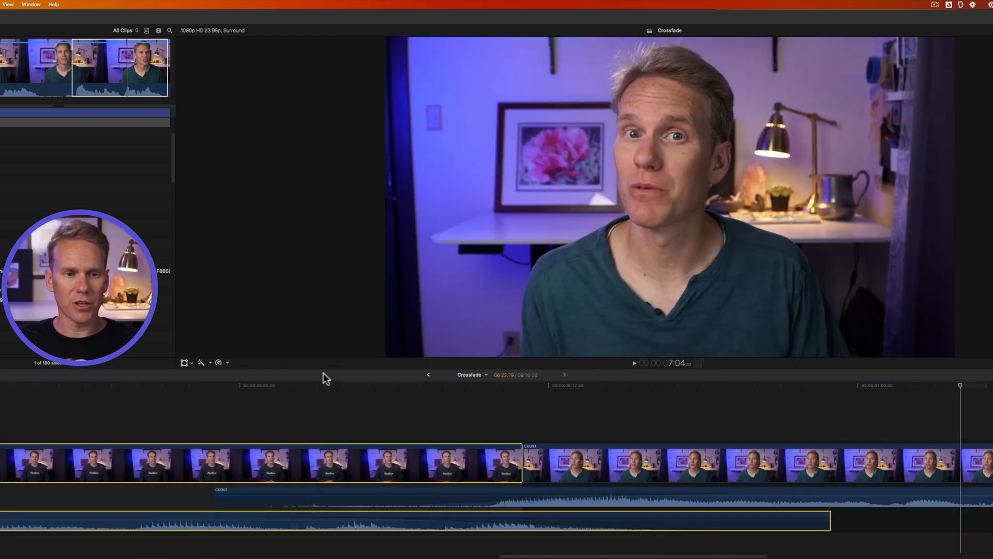
# Show the Editing settings' default durations: audio fade 0.50 s, crossfade 1.00 s
pyautogui.press('Cmd+,')
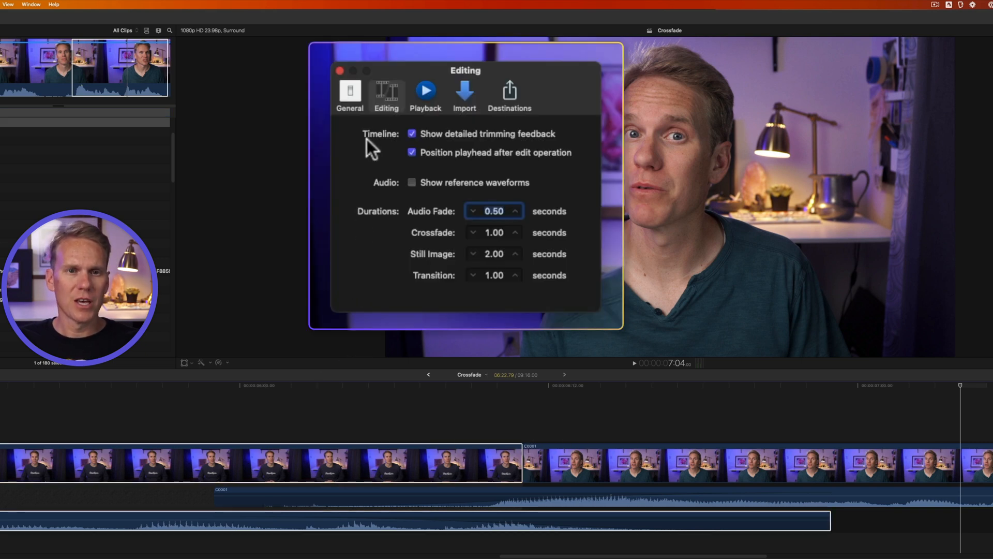
pyautogui.moveTo(418, 233)
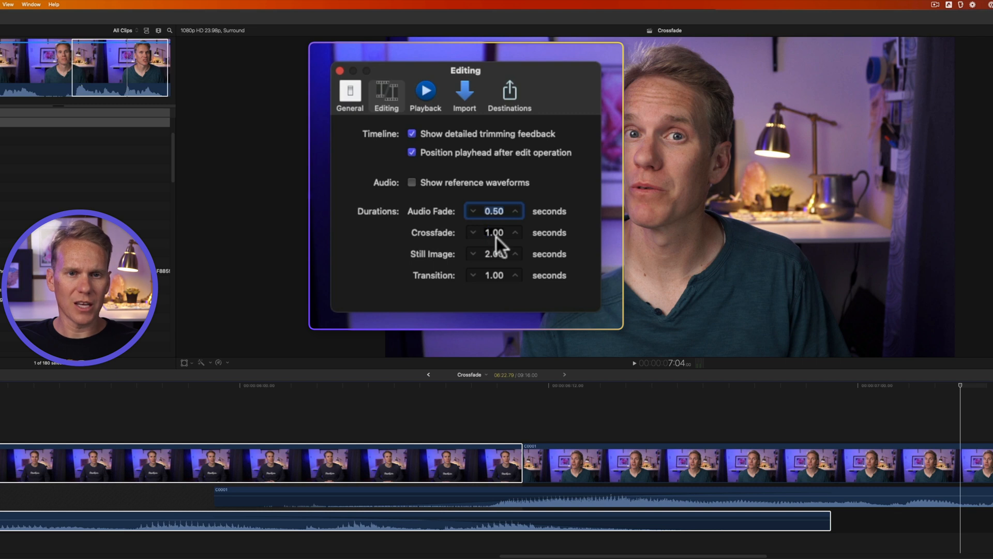
pyautogui.moveTo(495, 240)
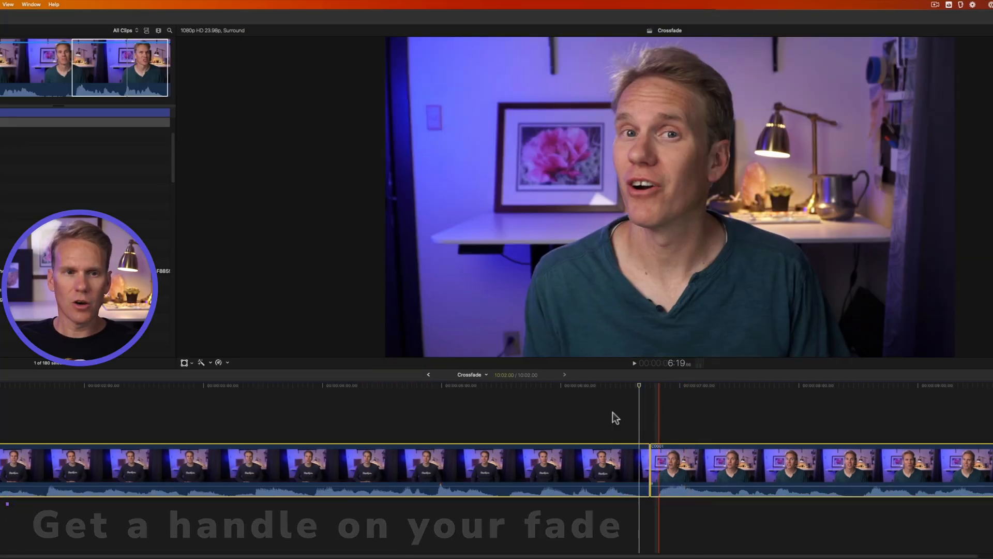
# Select the clips around the edit and expand their audio away from the video
pyautogui.click(203, 9)
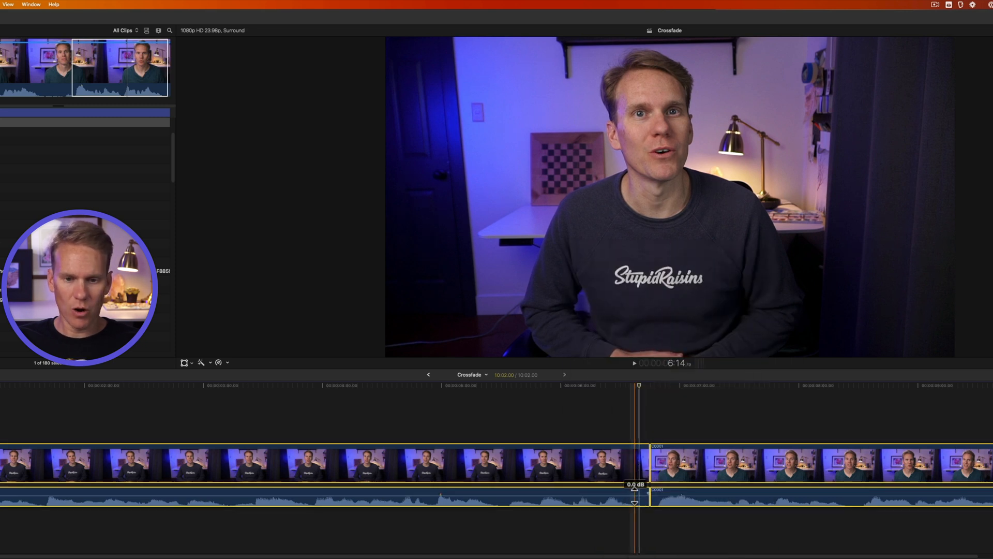
pyautogui.press('ctrl+s')
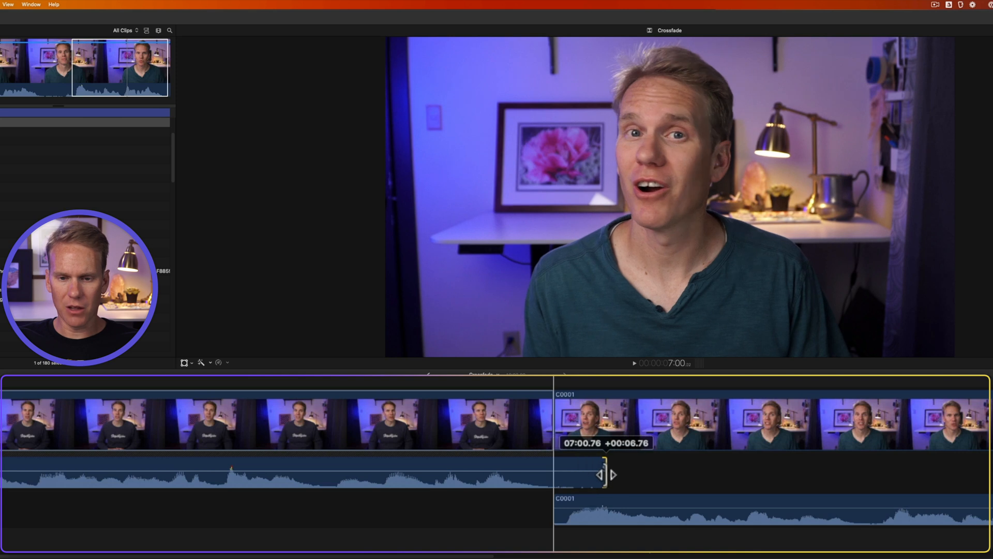
# Extend the first clip's audio past the cut, then shape a fade-in on the second clip and a fade-out on the first
pyautogui.moveTo(606, 473); pyautogui.dragTo(557, 519)
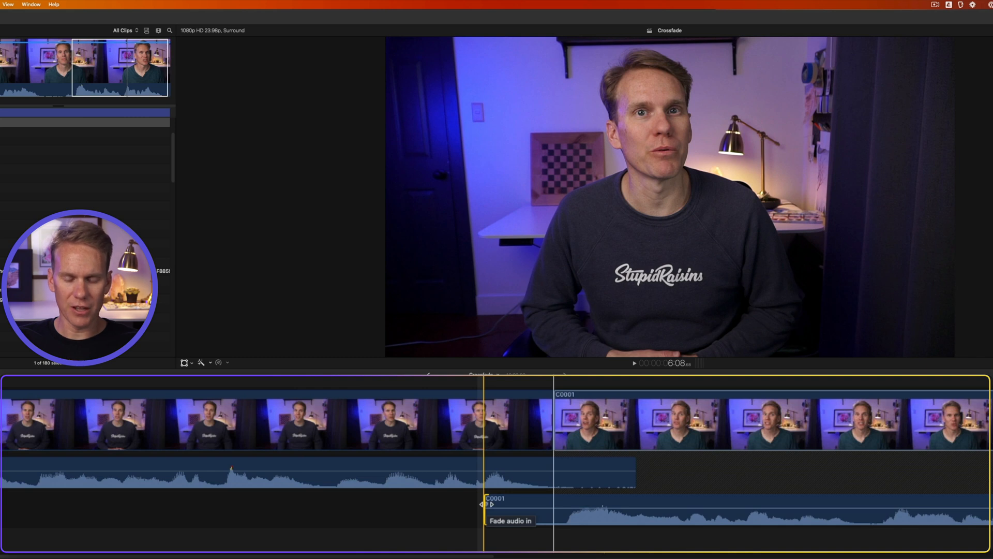
pyautogui.moveTo(484, 504); pyautogui.dragTo(554, 498)
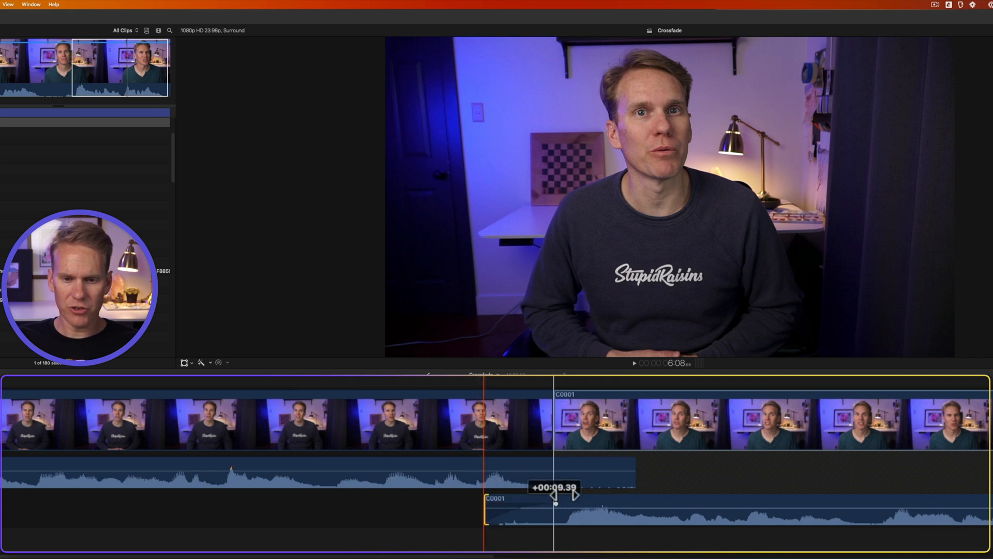
pyautogui.moveTo(555, 496); pyautogui.dragTo(664, 503)
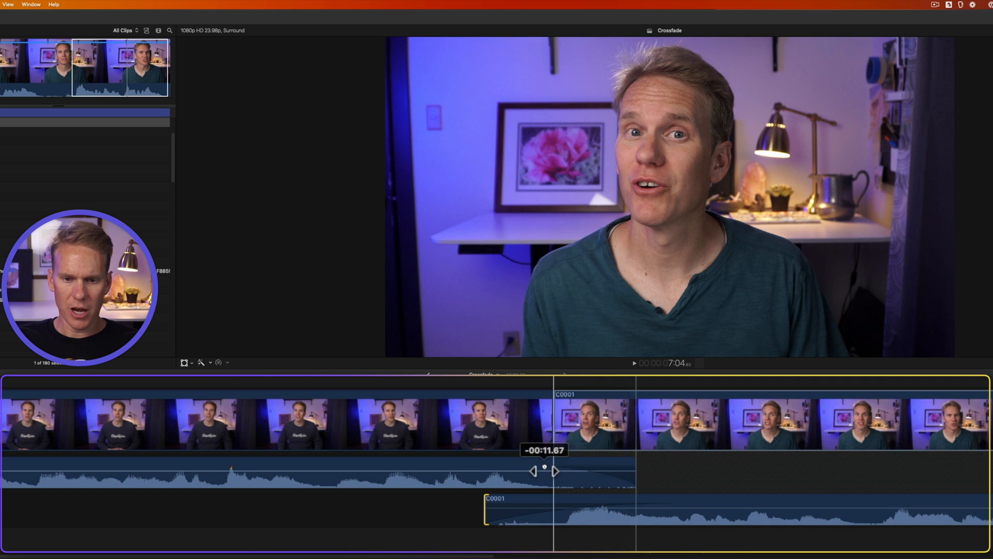
pyautogui.moveTo(545, 469); pyautogui.dragTo(403, 474)
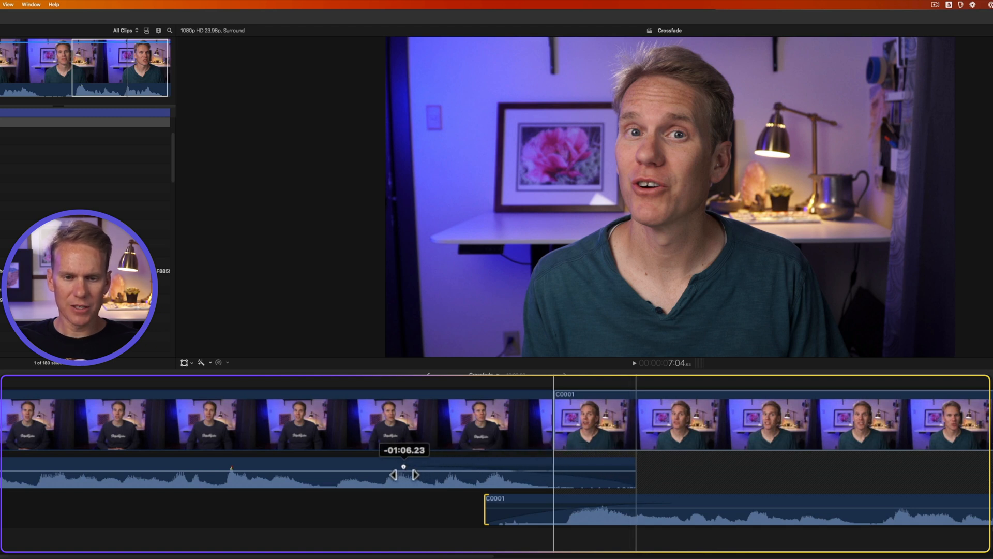
pyautogui.moveTo(404, 475); pyautogui.dragTo(395, 475)
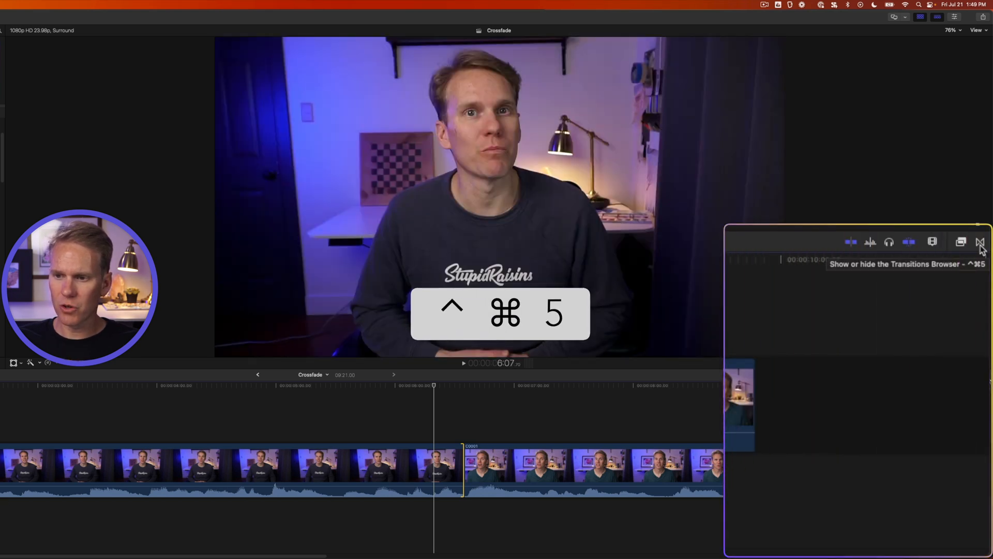
# Apply a Cross Dissolve from the Transitions browser between the clips and trim its duration
pyautogui.click(980, 241)
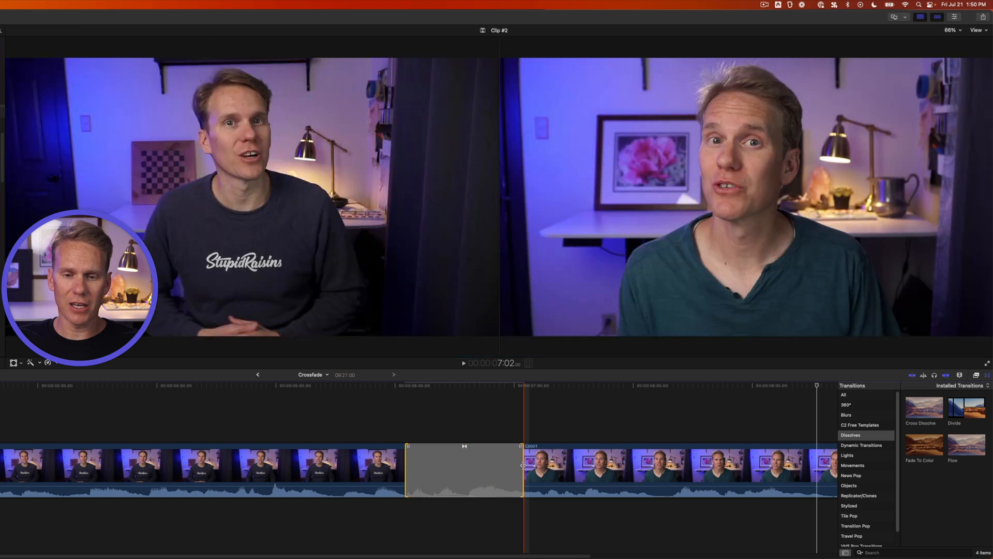
pyautogui.moveTo(524, 465); pyautogui.dragTo(518, 466)
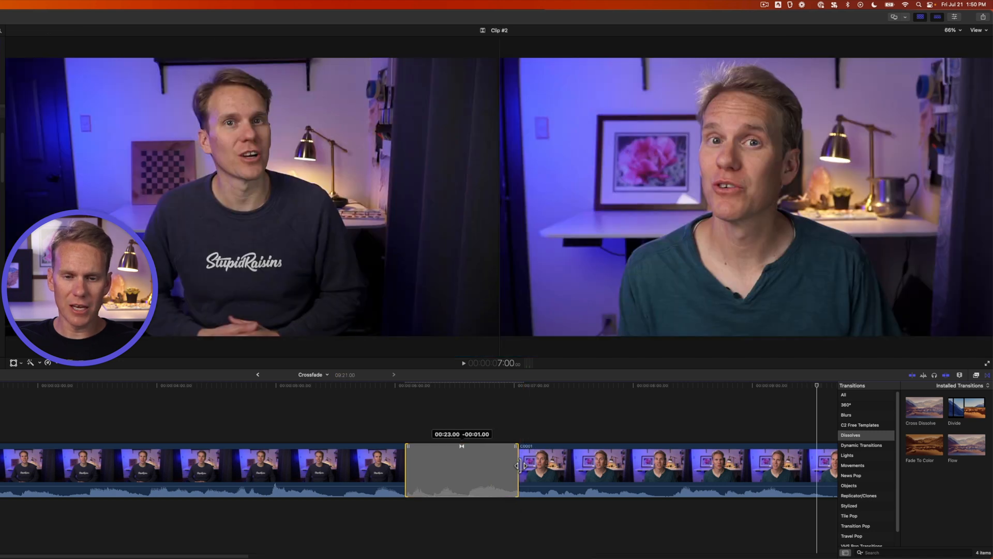
pyautogui.moveTo(516, 468); pyautogui.dragTo(476, 467)
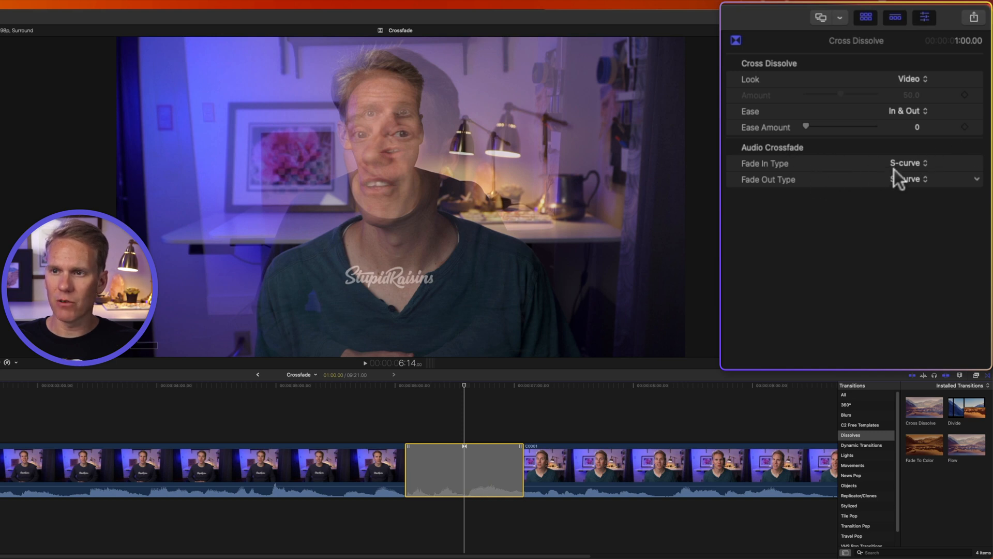
# Try the Cross Dissolve's audio Fade In Type as Linear and -3dB, then return it to S-curve
pyautogui.click(904, 163)
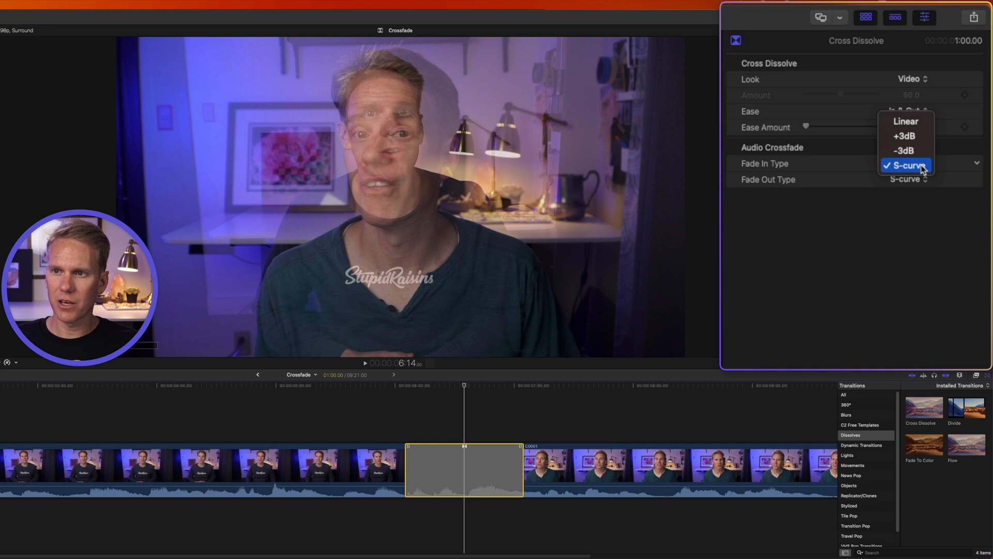
pyautogui.moveTo(914, 122)
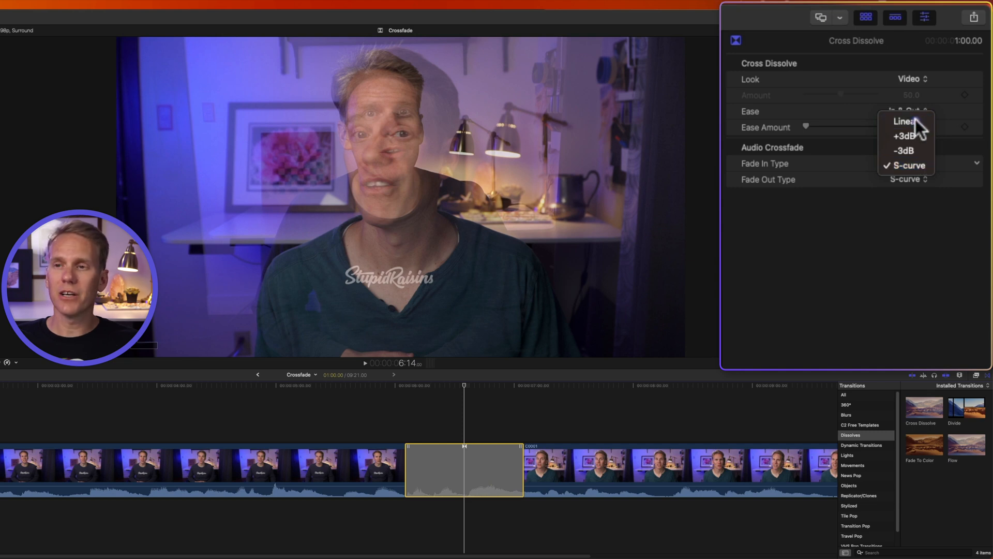
pyautogui.click(903, 121)
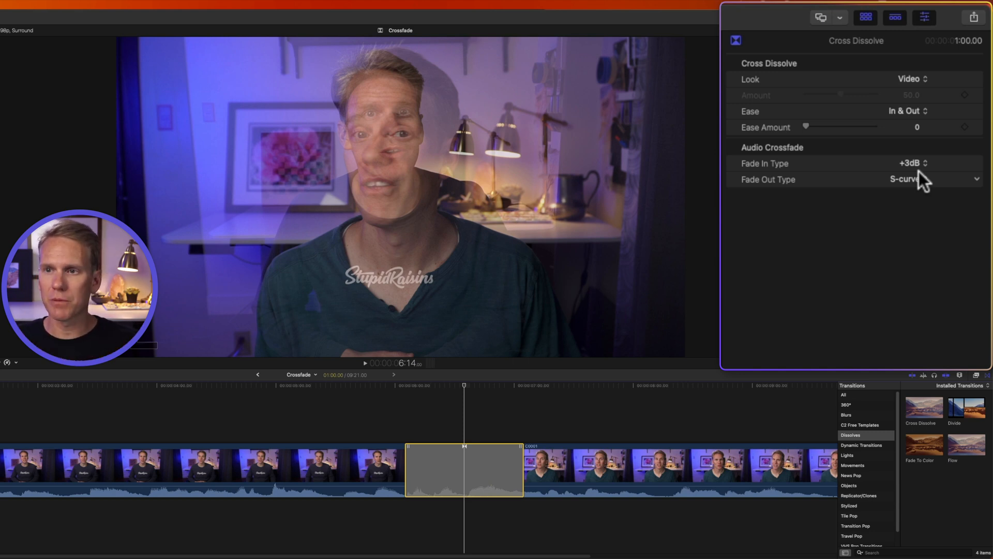
pyautogui.click(914, 180)
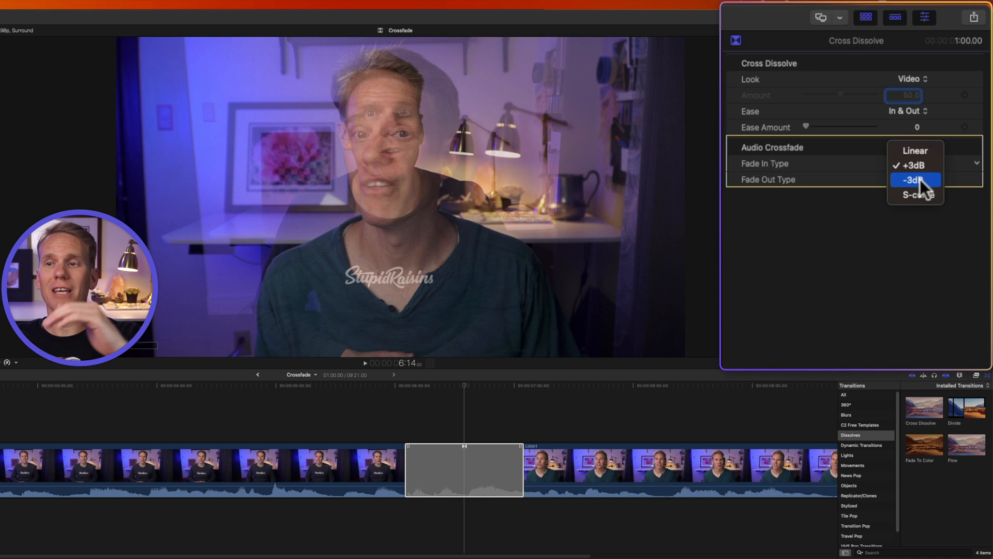
pyautogui.click(917, 180)
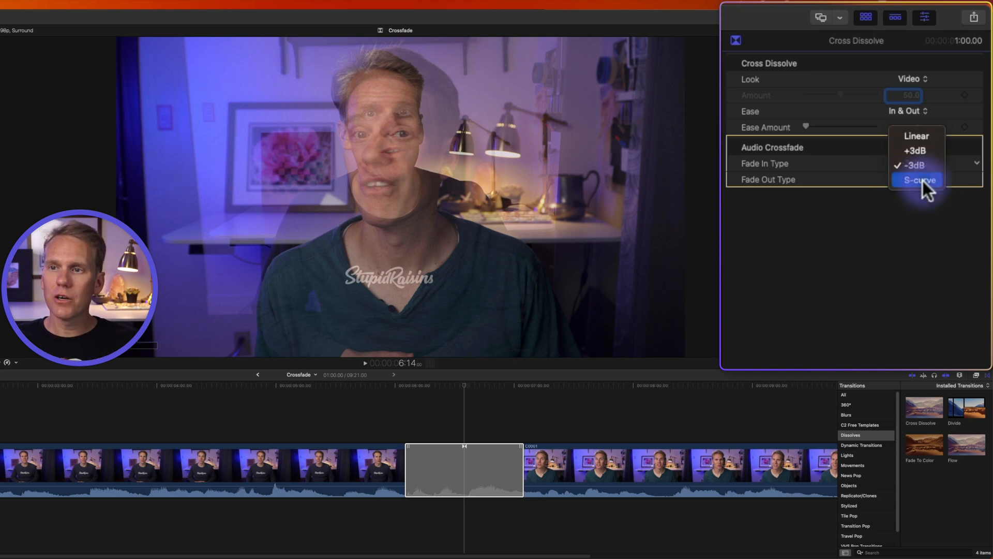
pyautogui.click(917, 180)
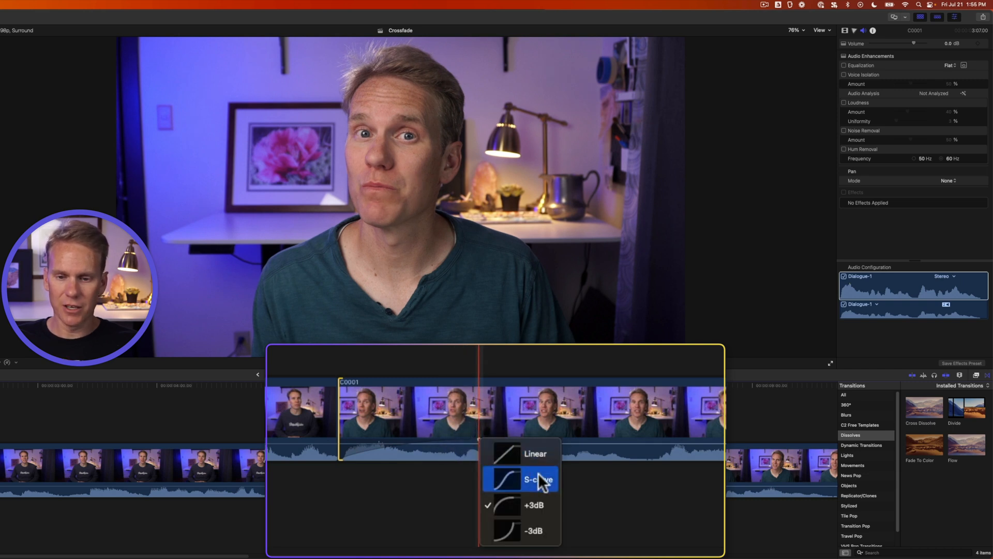
pyautogui.moveTo(544, 488)
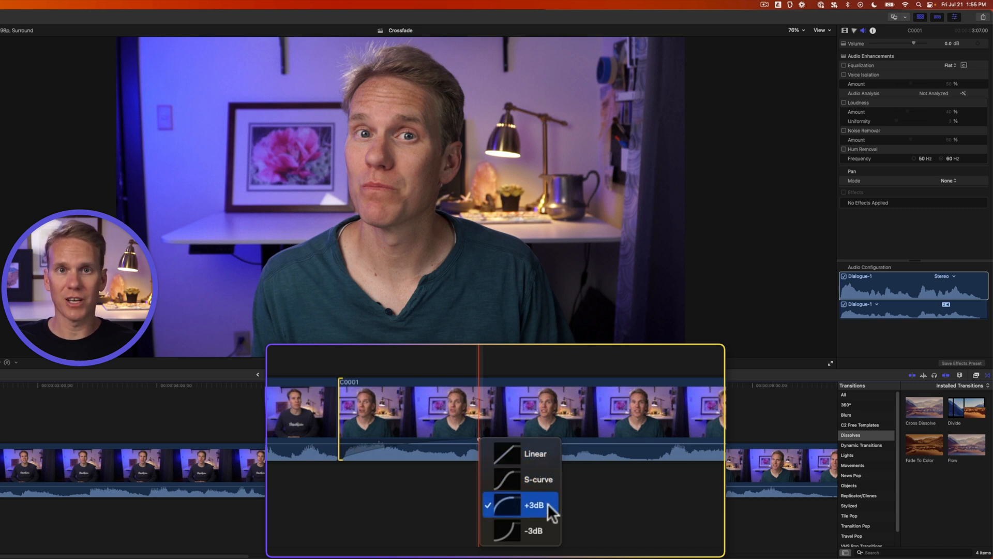
pyautogui.moveTo(548, 484)
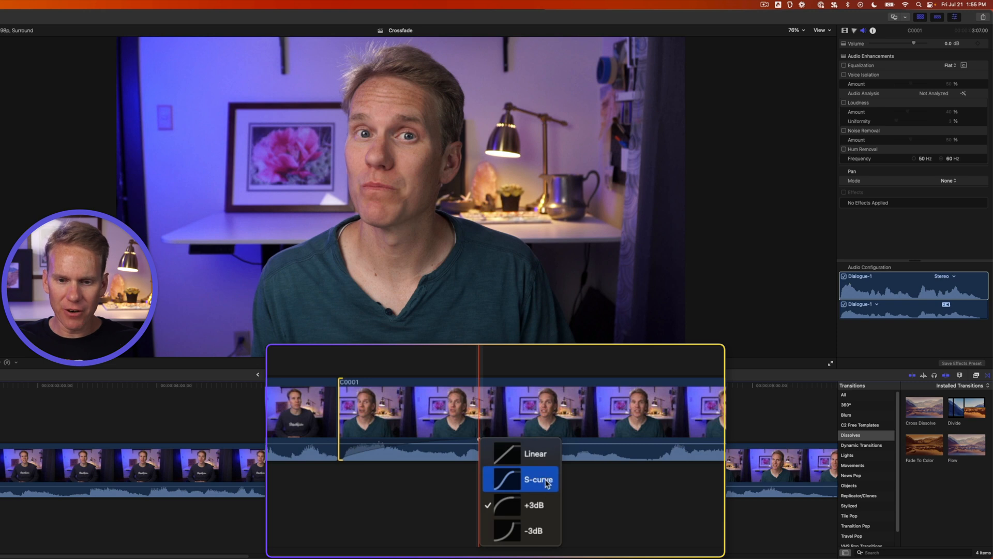
# Switch the clip's audio fade shape from +3dB to S-curve via the fade handle's curve menu
pyautogui.click(539, 480)
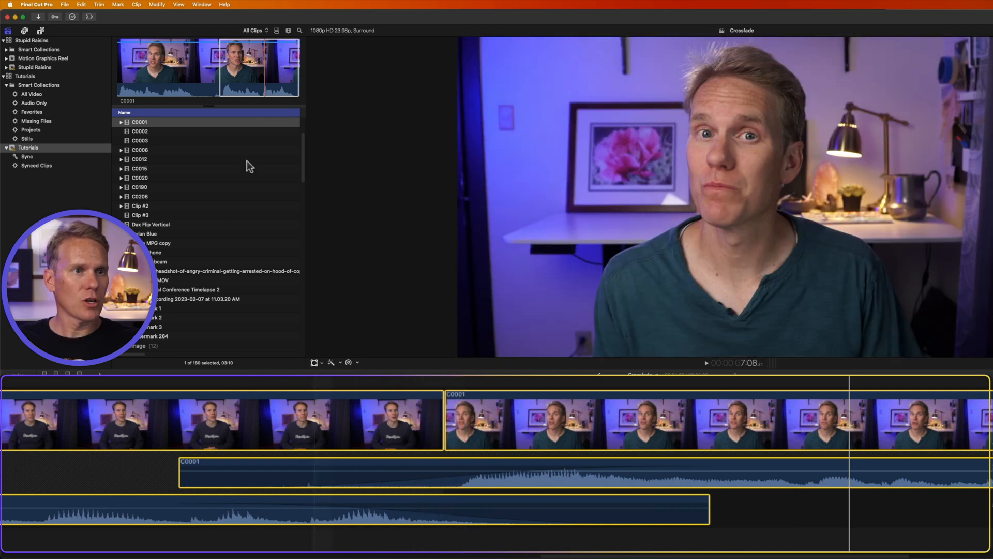
# Collapse the clips' audio back under the video and remove the audio fades between them
pyautogui.click(107, 6)
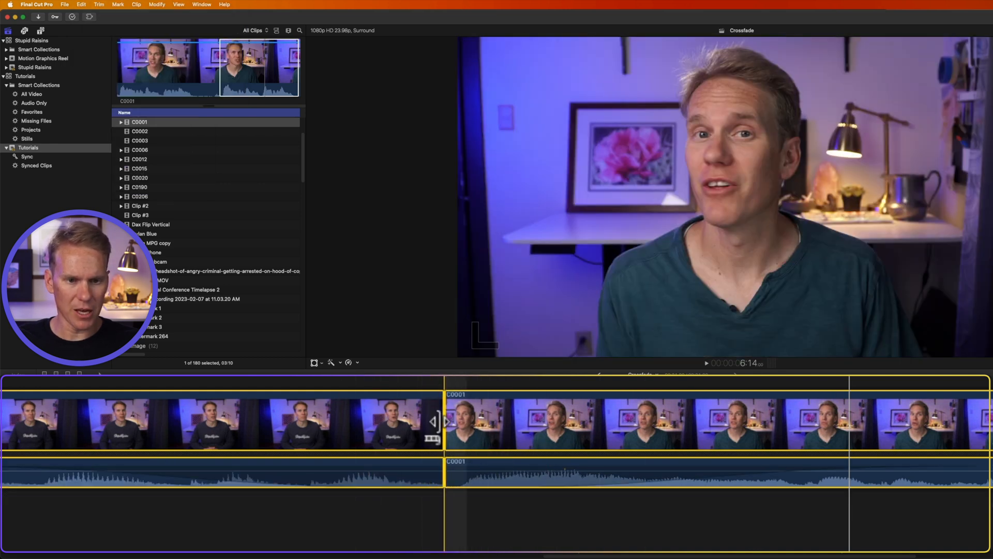
pyautogui.press('ctrl+s')
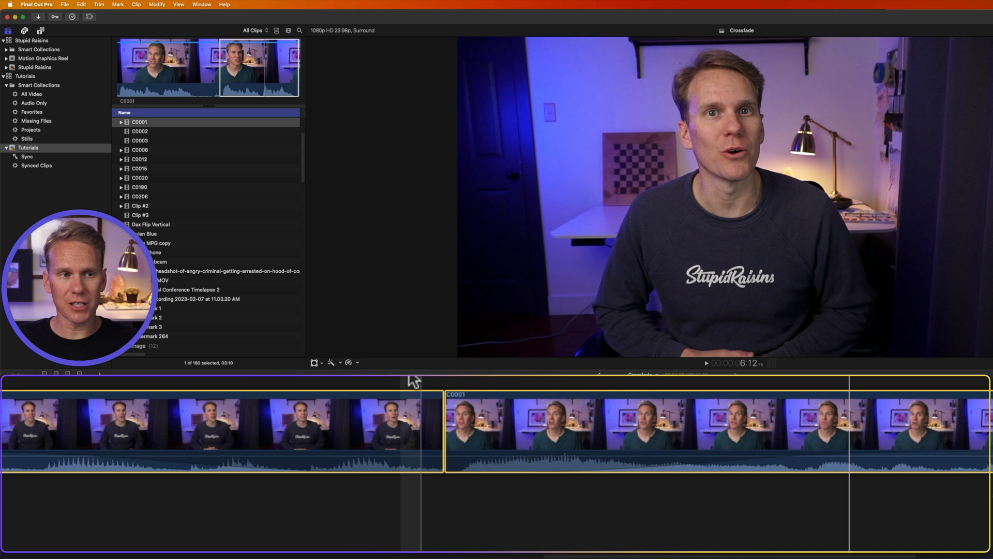
pyautogui.click(187, 9)
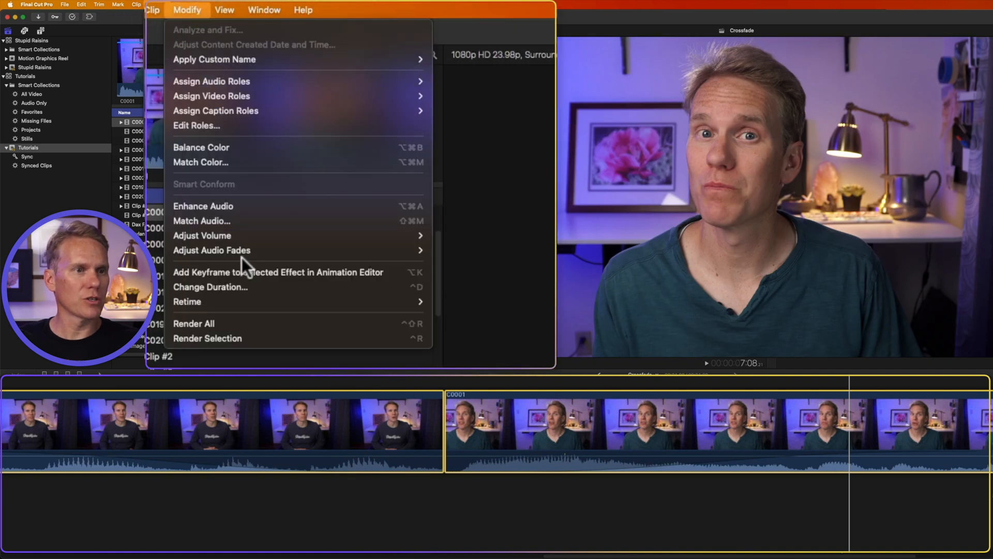
pyautogui.moveTo(273, 249)
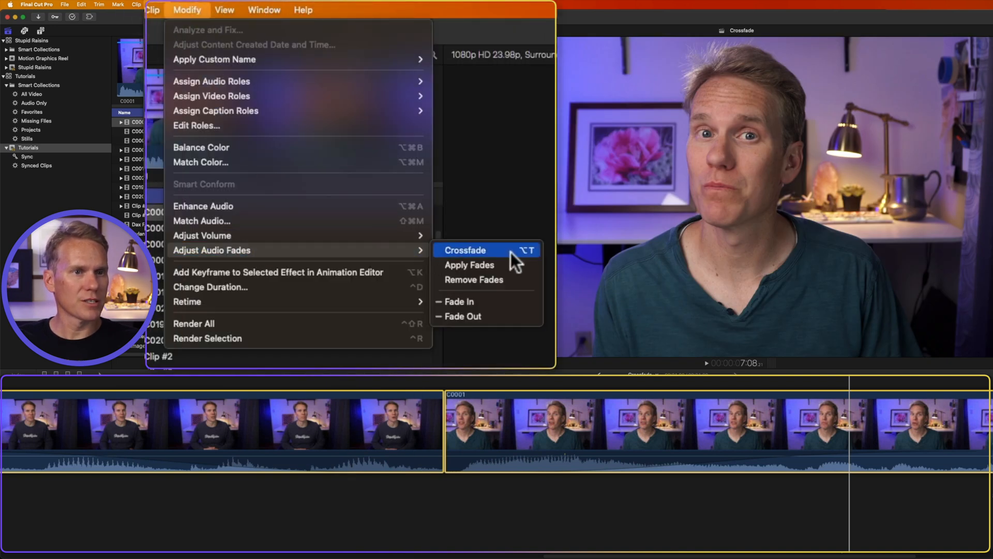
pyautogui.click(465, 250)
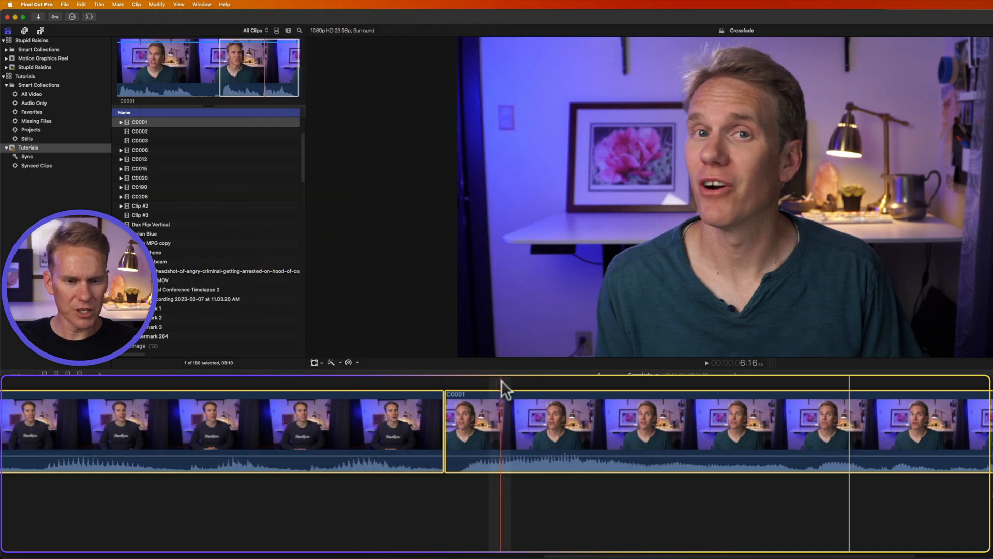